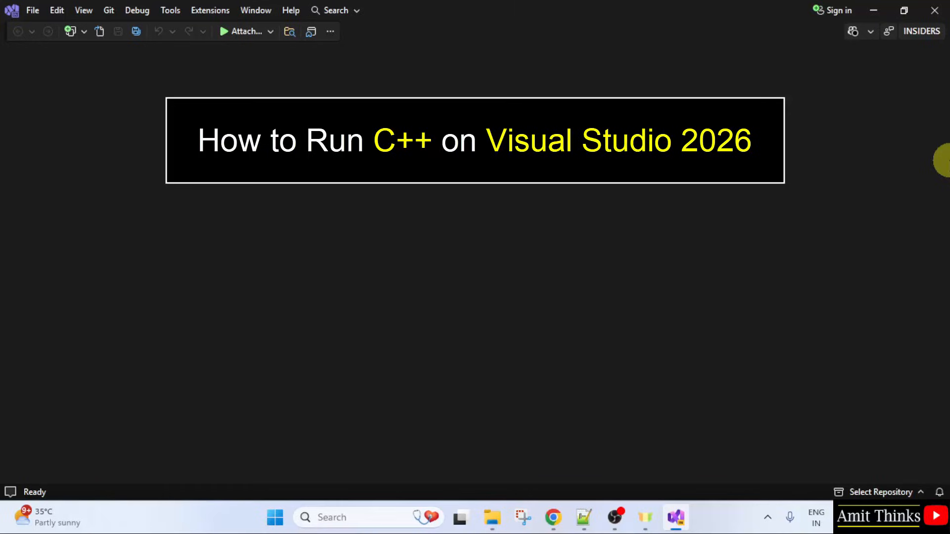
# Step: Reveal the Tools menu commands, including Get Tools and Features
pyautogui.click(170, 10)
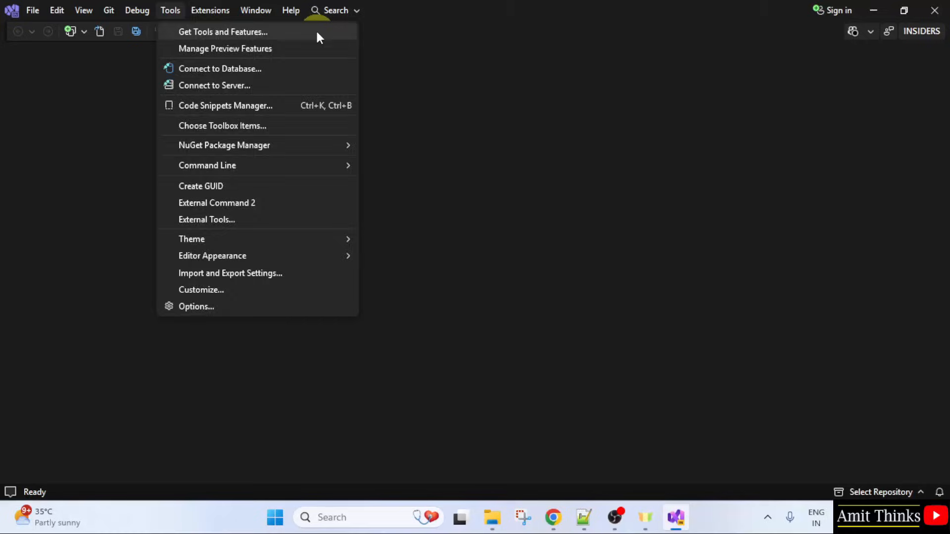
# Step: Launch the installer and tick the Desktop development with C++ workload
pyautogui.click(223, 32)
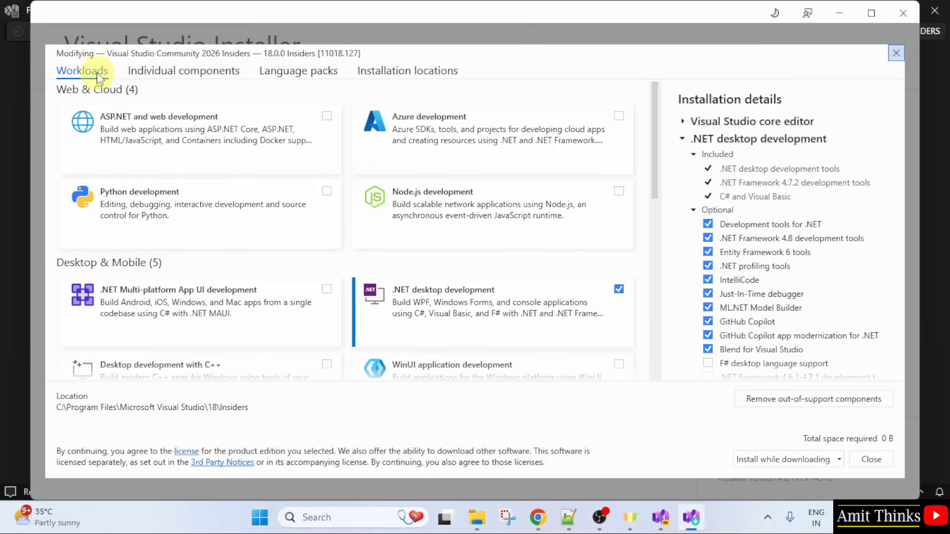
pyautogui.scroll(-3)
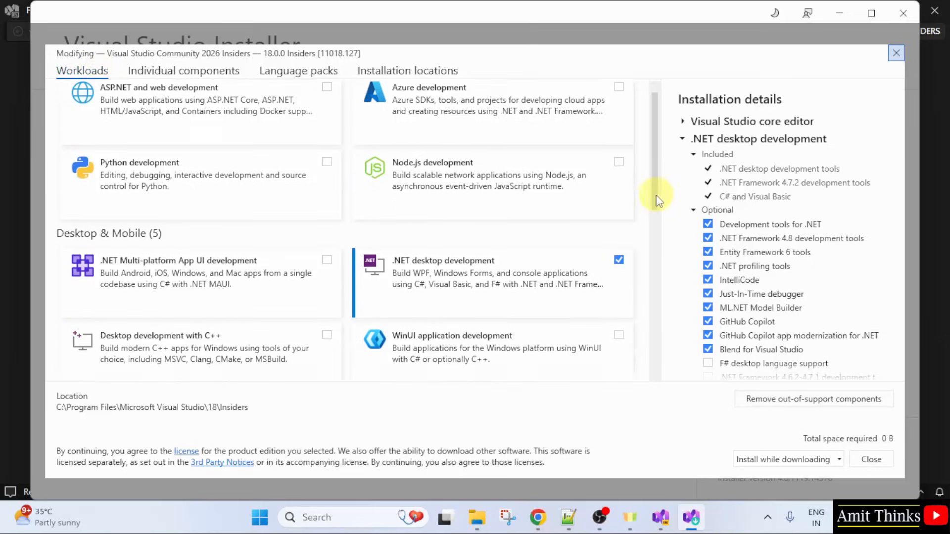
pyautogui.scroll(-3)
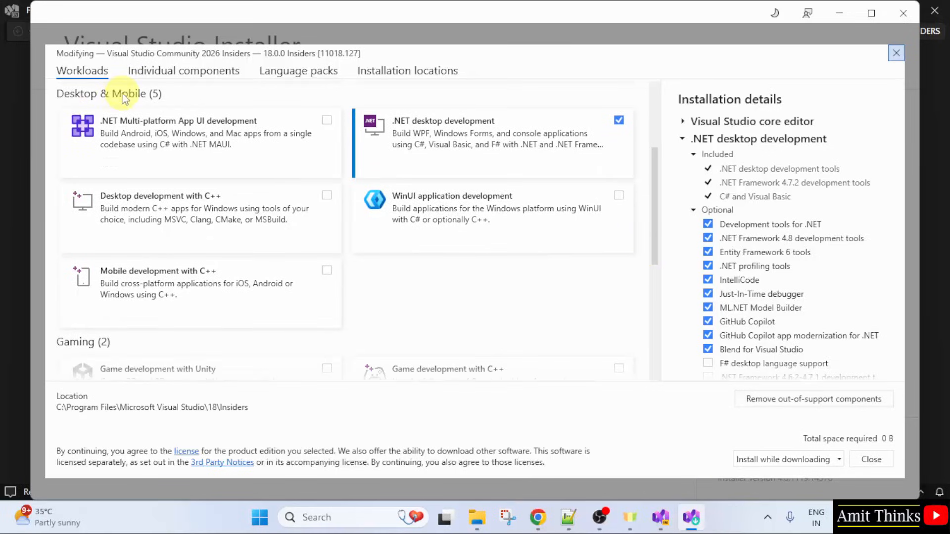
pyautogui.moveTo(310, 232)
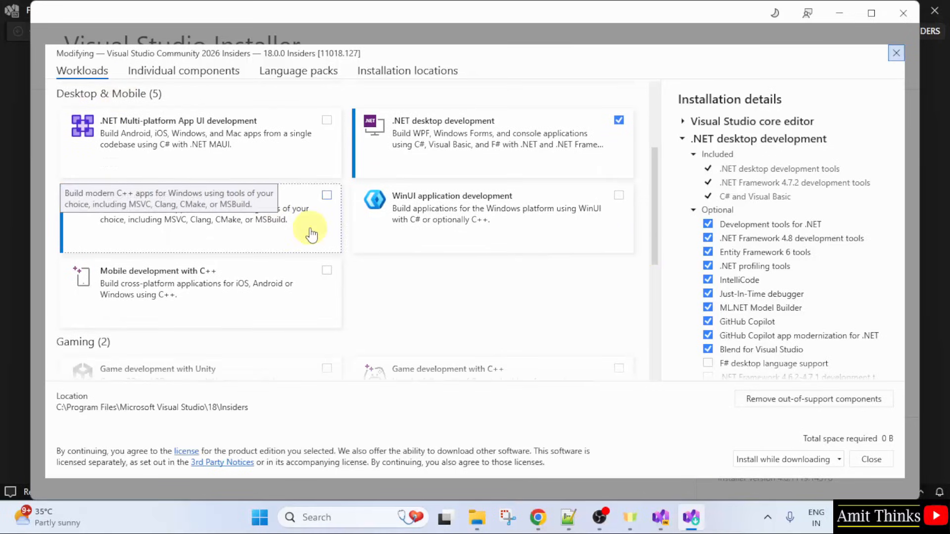
pyautogui.click(327, 194)
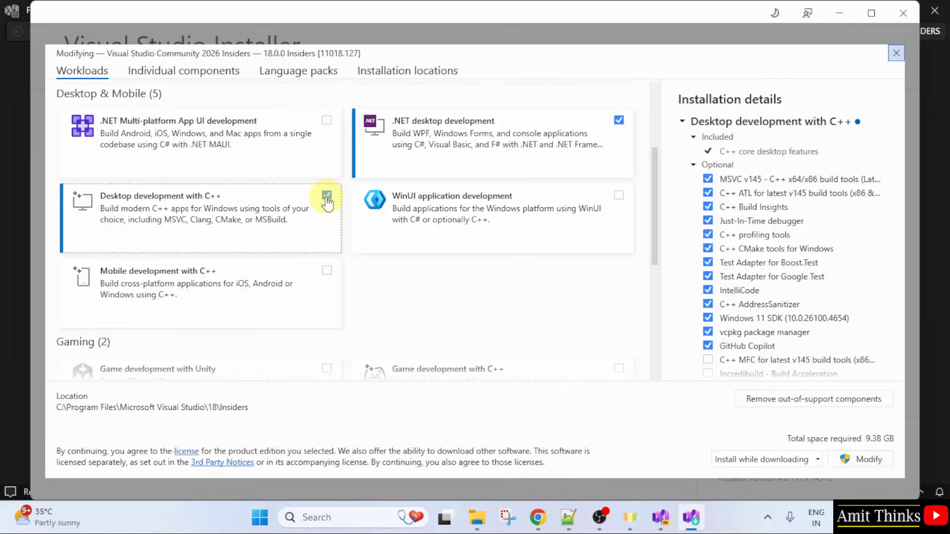
pyautogui.click(327, 195)
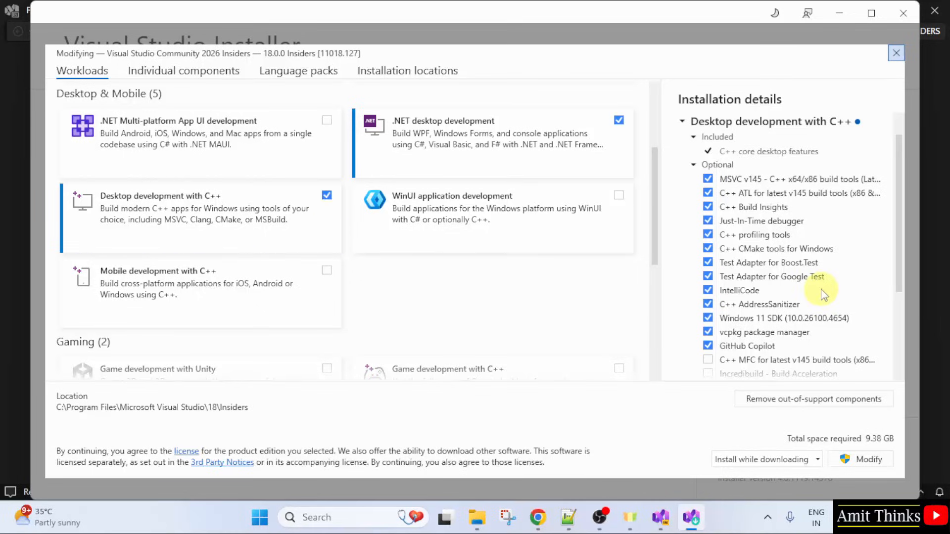
pyautogui.moveTo(856, 214)
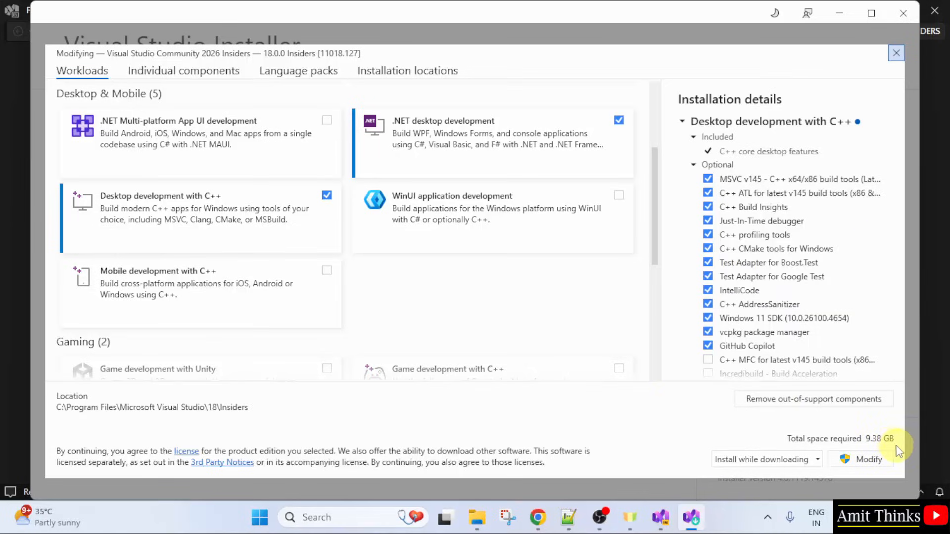
pyautogui.moveTo(752, 459)
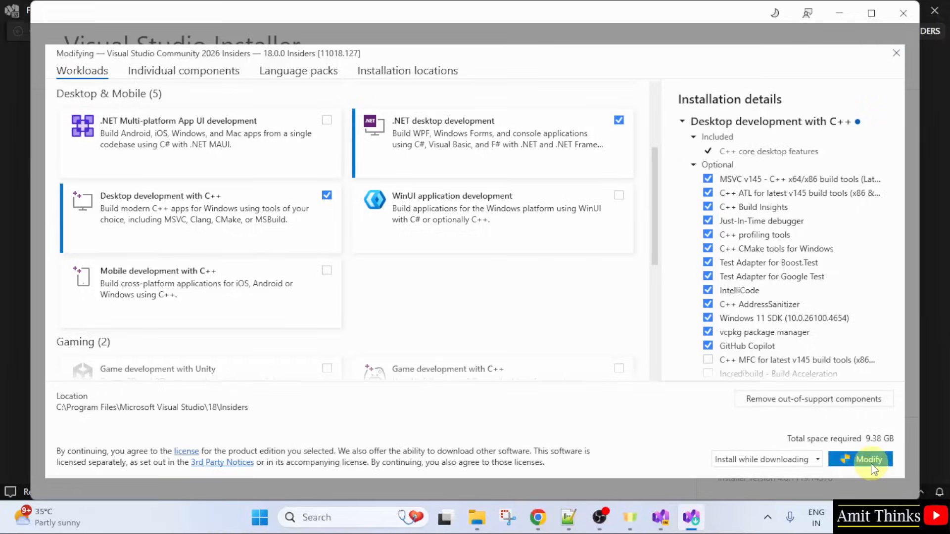
# Step: Modify the installation, let Visual Studio close, and acknowledge the completed install
pyautogui.click(869, 459)
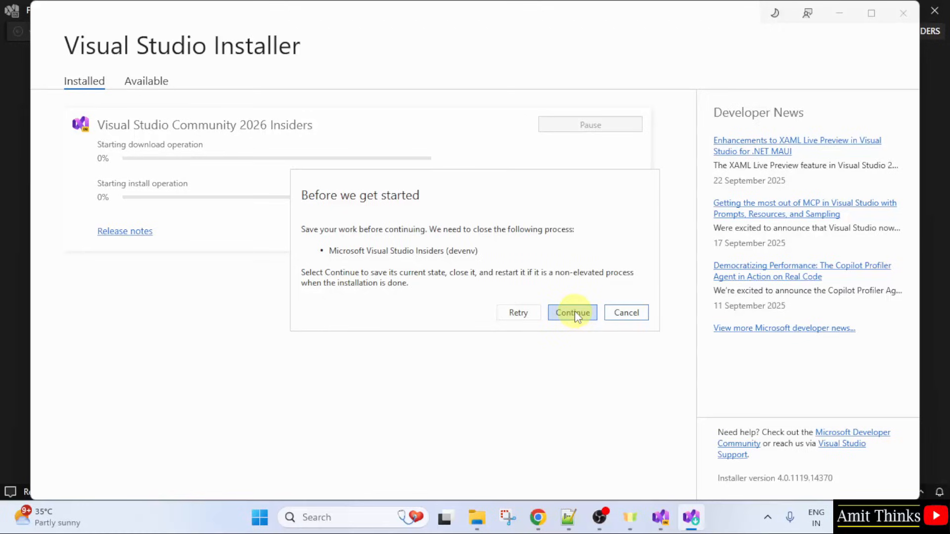
pyautogui.click(572, 312)
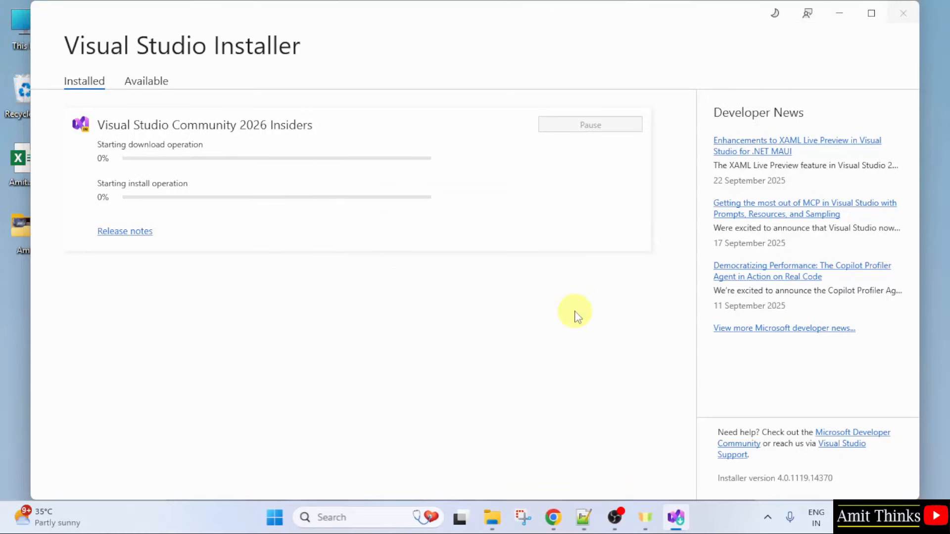
pyautogui.moveTo(302, 275)
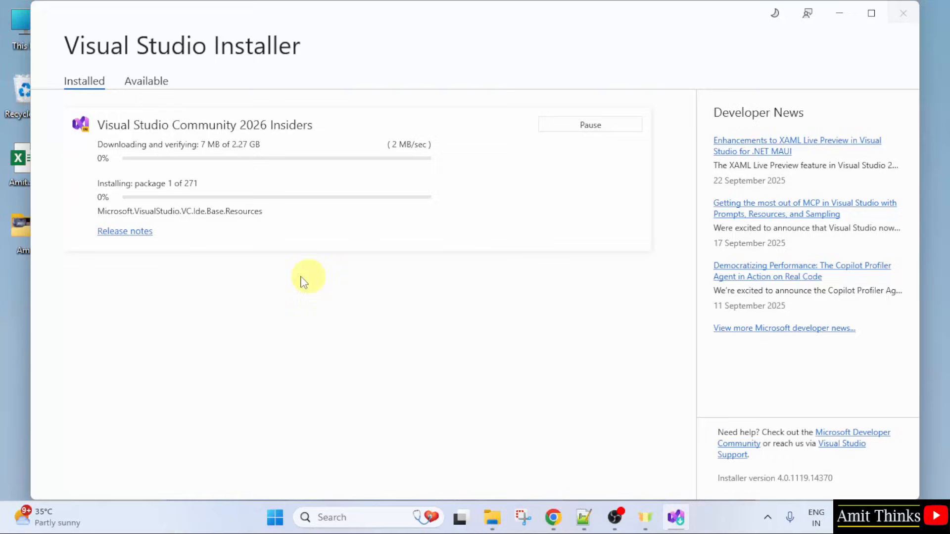
pyautogui.moveTo(243, 255)
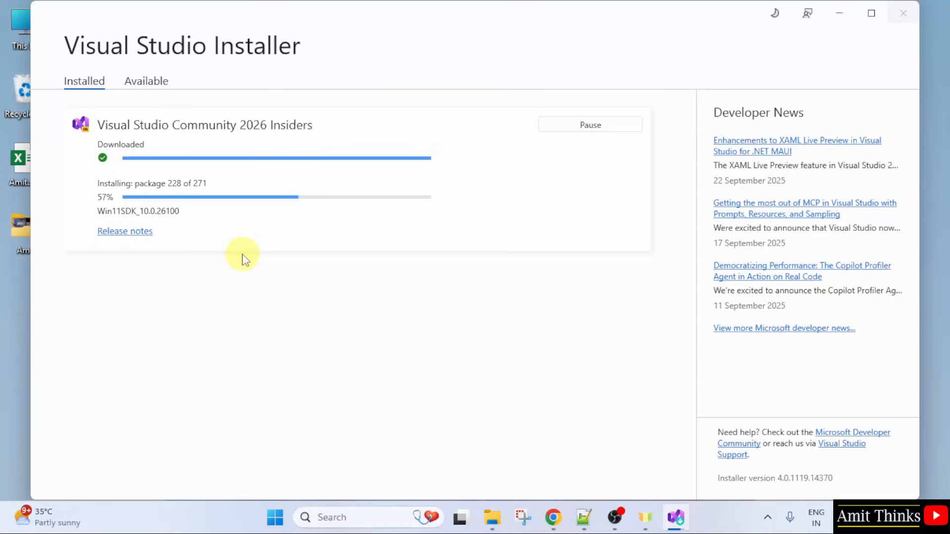
pyautogui.moveTo(264, 245)
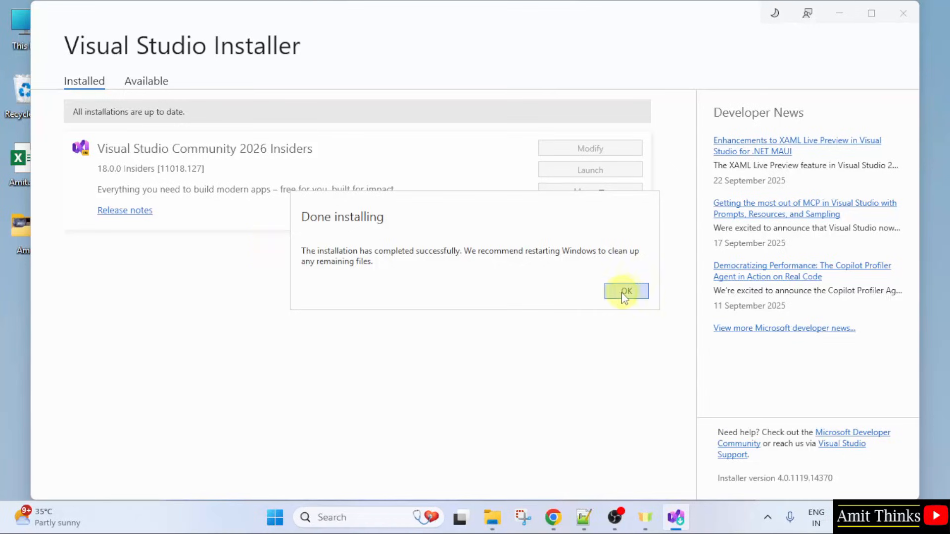
pyautogui.click(625, 290)
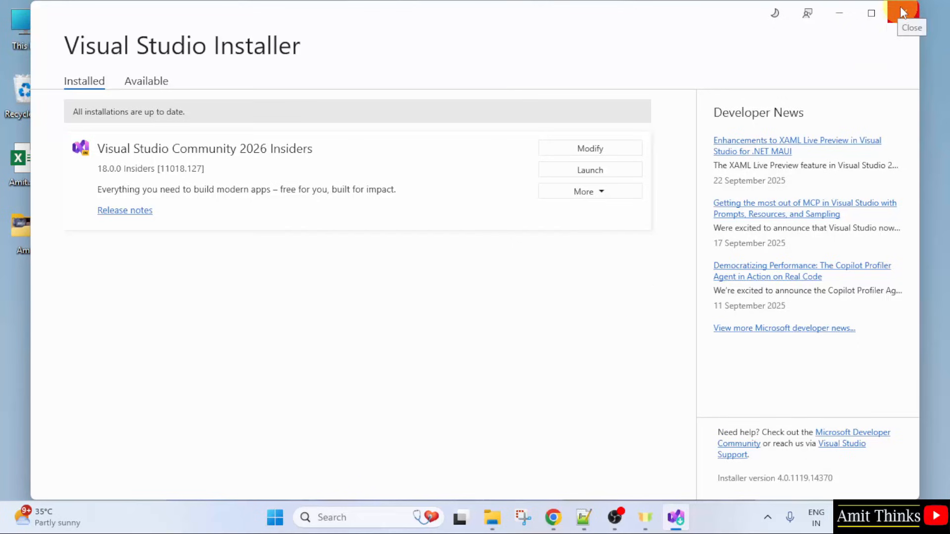
# Step: Close the installer and relaunch Visual Studio Insiders, continuing without code
pyautogui.click(905, 10)
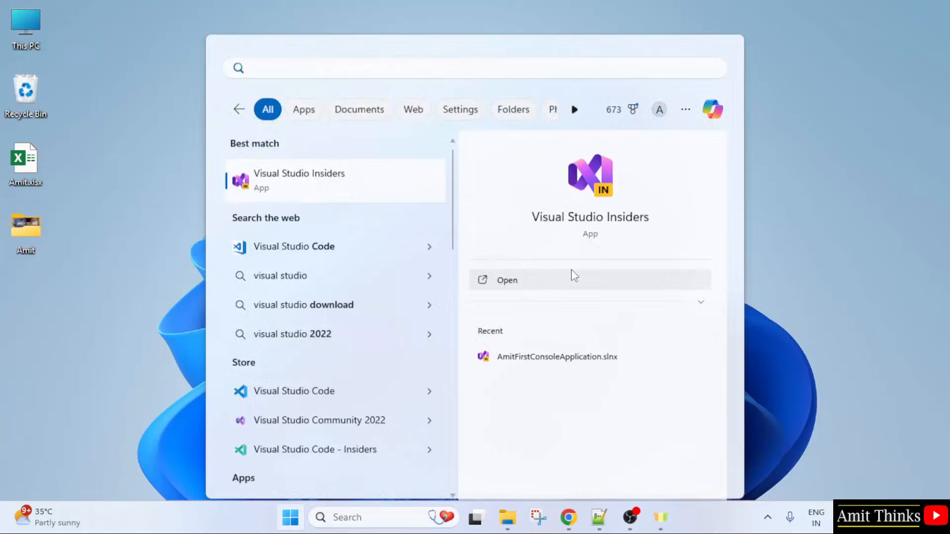
pyautogui.click(507, 280)
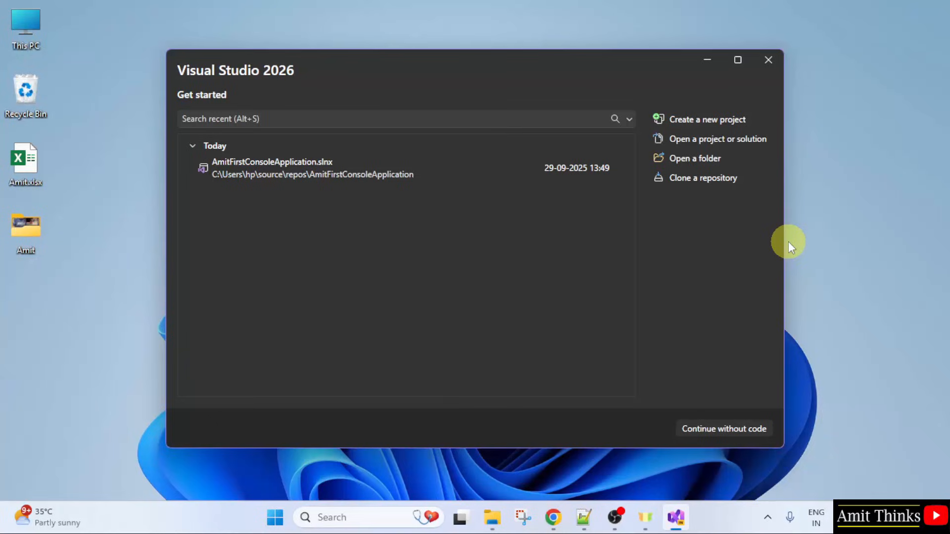
pyautogui.moveTo(727, 260)
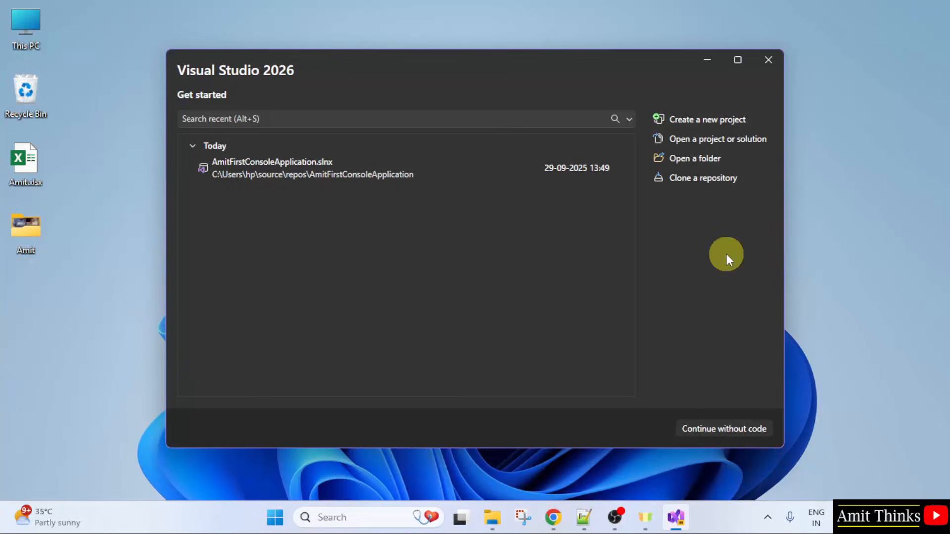
pyautogui.moveTo(720, 123)
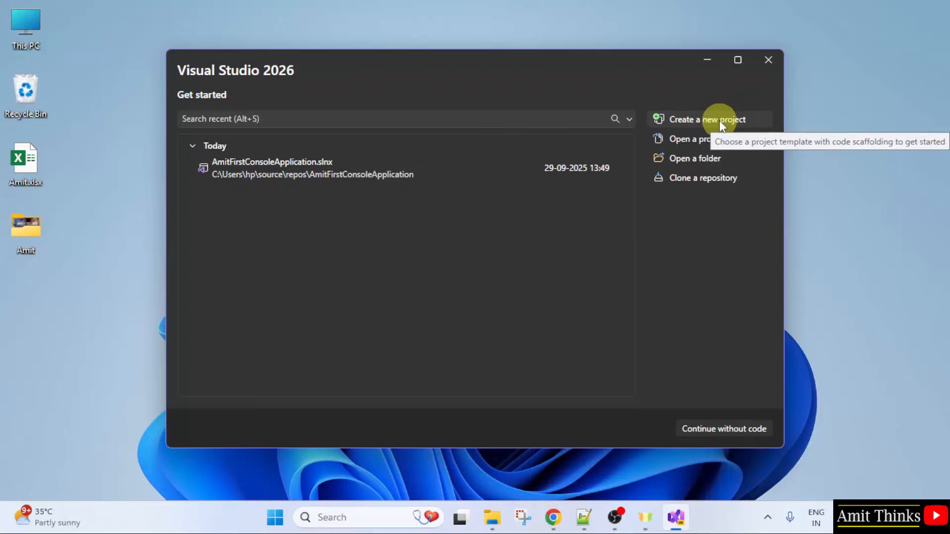
pyautogui.moveTo(737, 436)
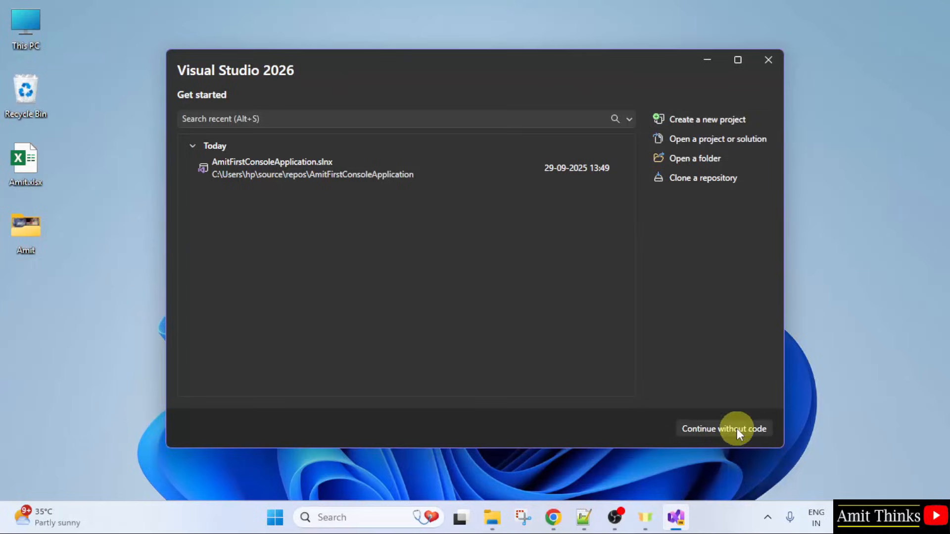
pyautogui.click(724, 428)
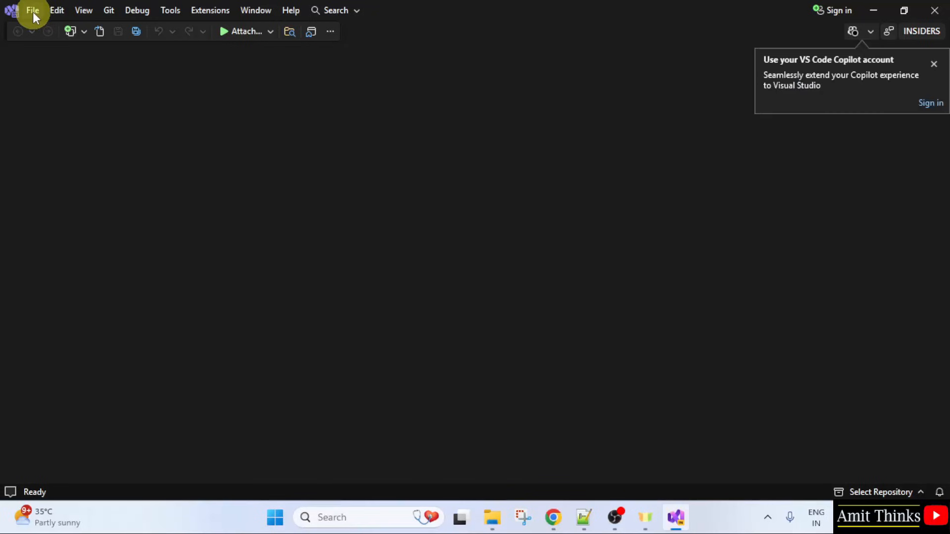
# Step: Start a new project and filter the templates to C++
pyautogui.click(33, 10)
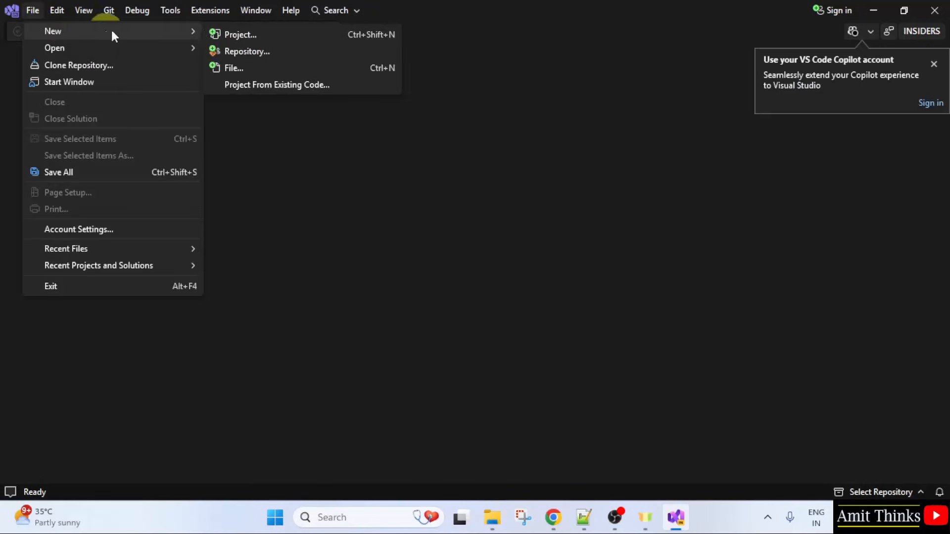
pyautogui.click(240, 34)
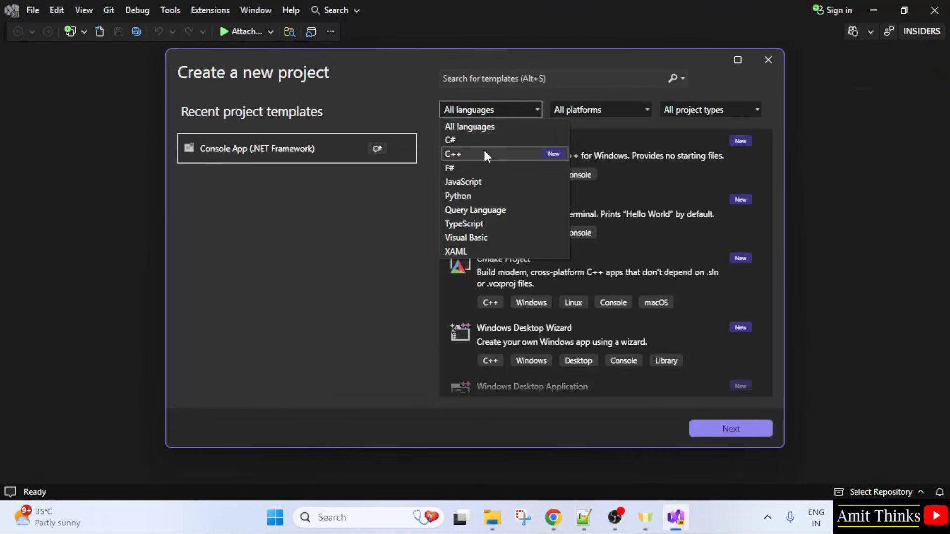
pyautogui.moveTo(563, 168)
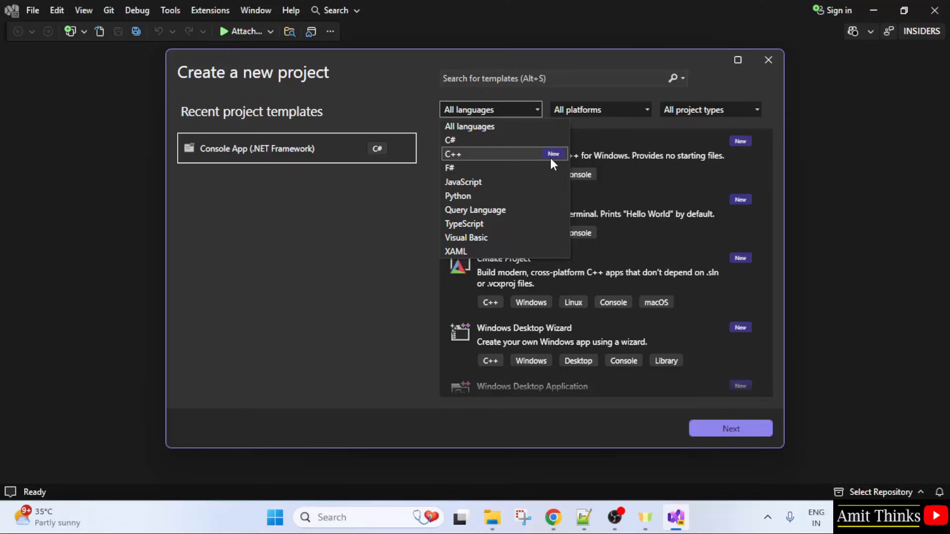
pyautogui.moveTo(552, 162)
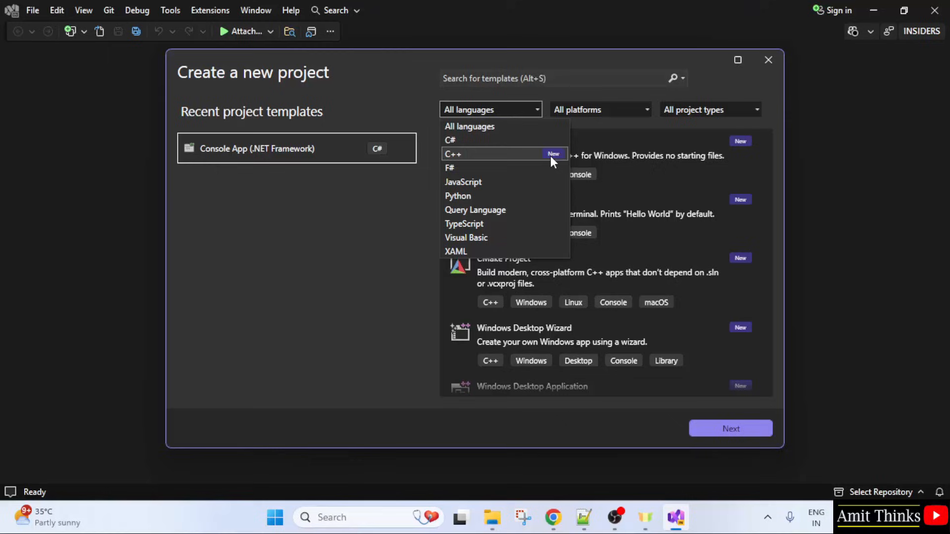
pyautogui.click(471, 153)
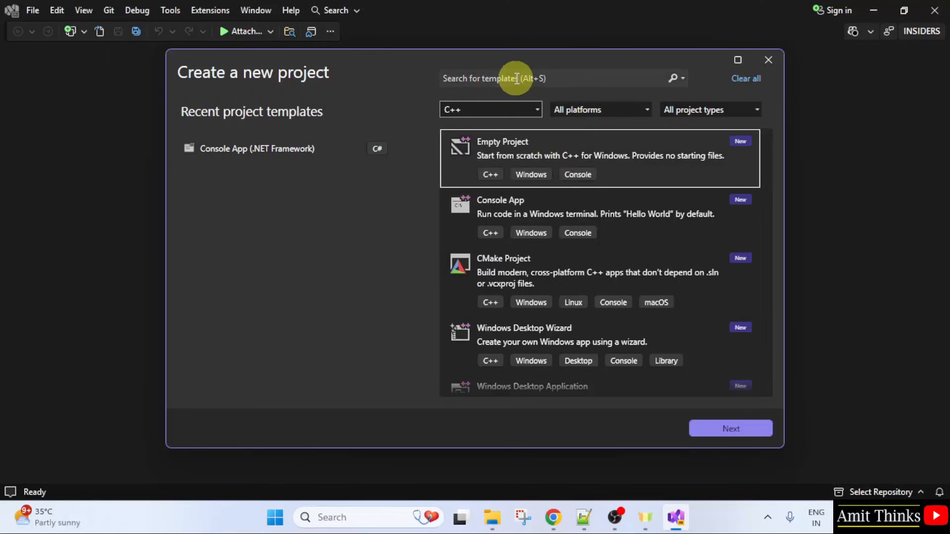
pyautogui.moveTo(470, 211)
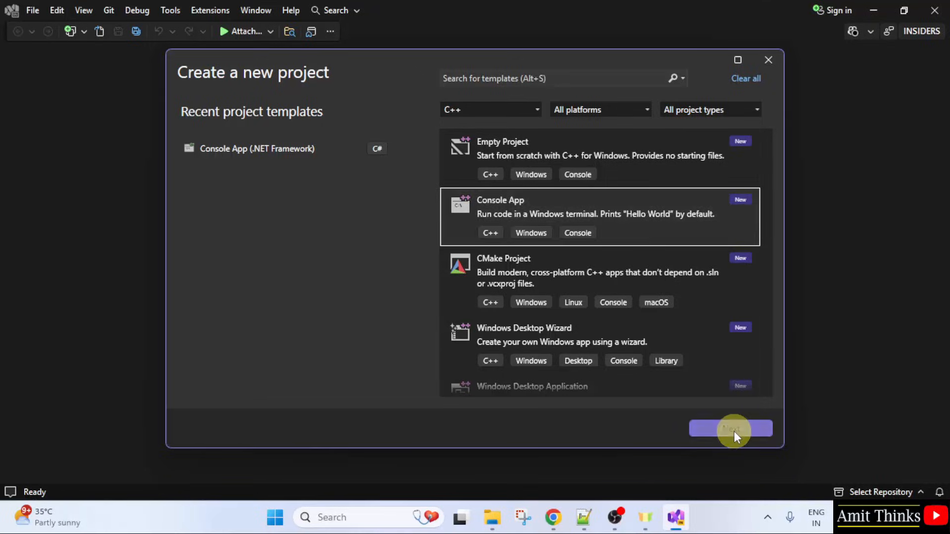
# Step: Name the Console App project 'AmitC++ConsoleApp' and create it
pyautogui.click(730, 428)
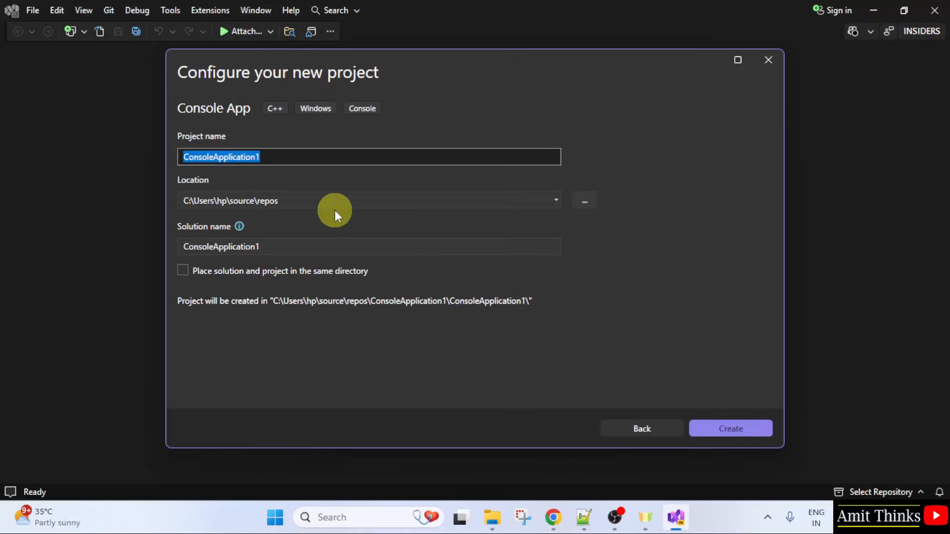
pyautogui.write('AmitC++')
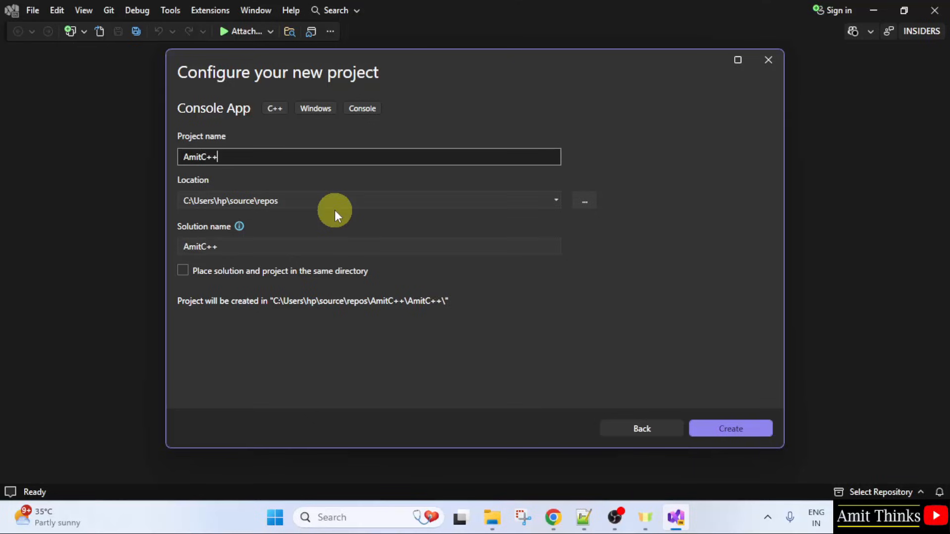
pyautogui.write('ConsoleApplication')
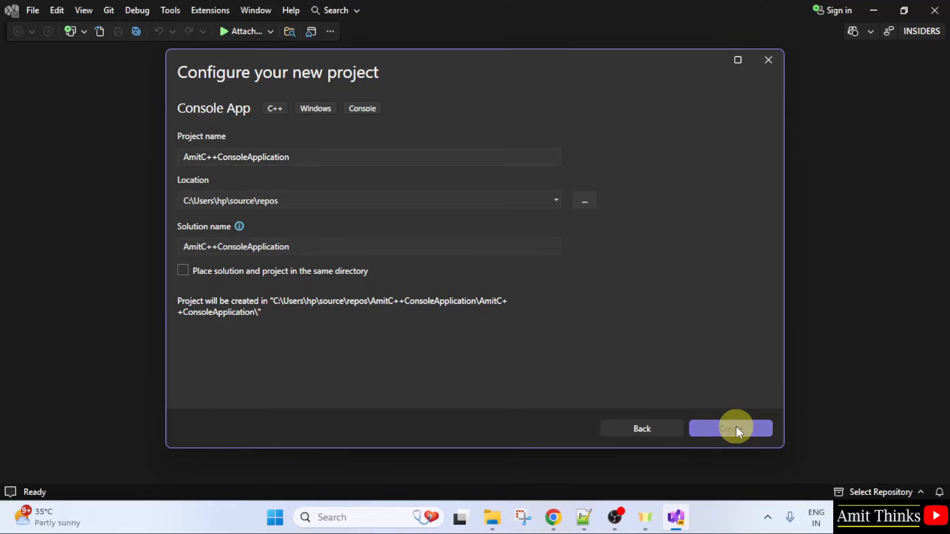
pyautogui.click(731, 429)
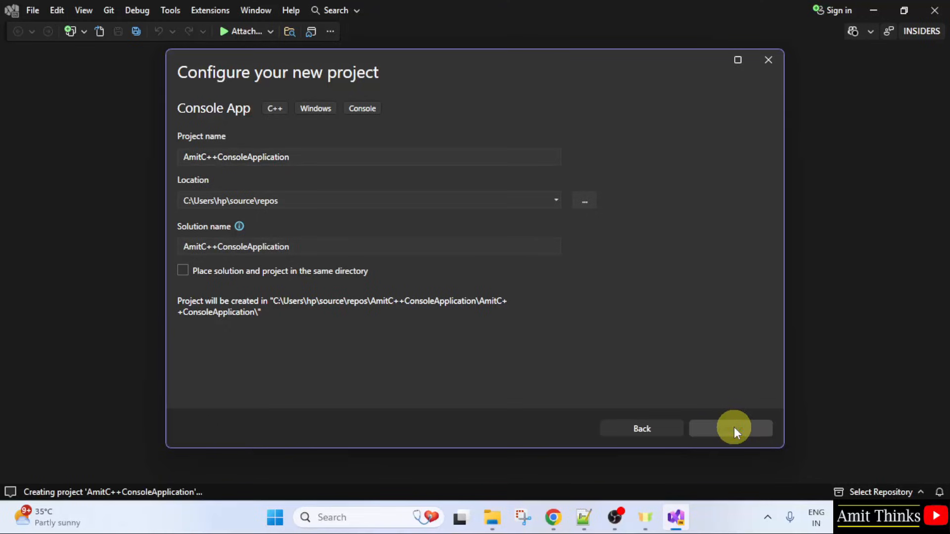
pyautogui.click(731, 428)
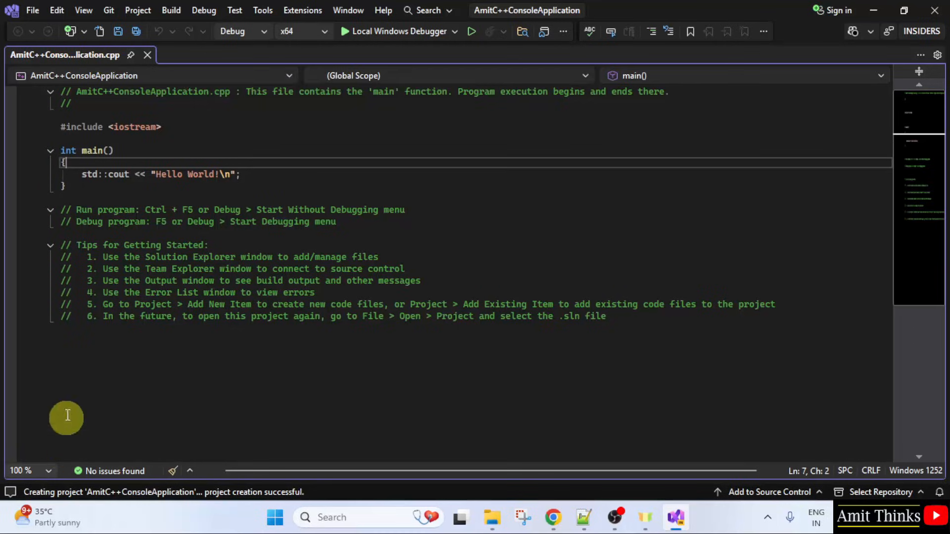
# Step: At 150% zoom, replace Hello World with 'Amit Diwan.' and save AmitC++ConsoleApplication.cpp
pyautogui.click(47, 471)
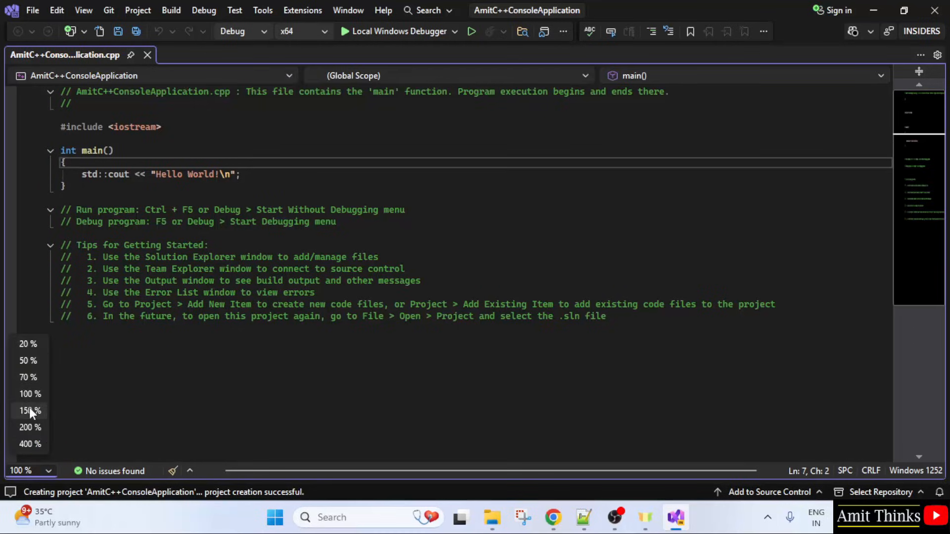
pyautogui.click(28, 411)
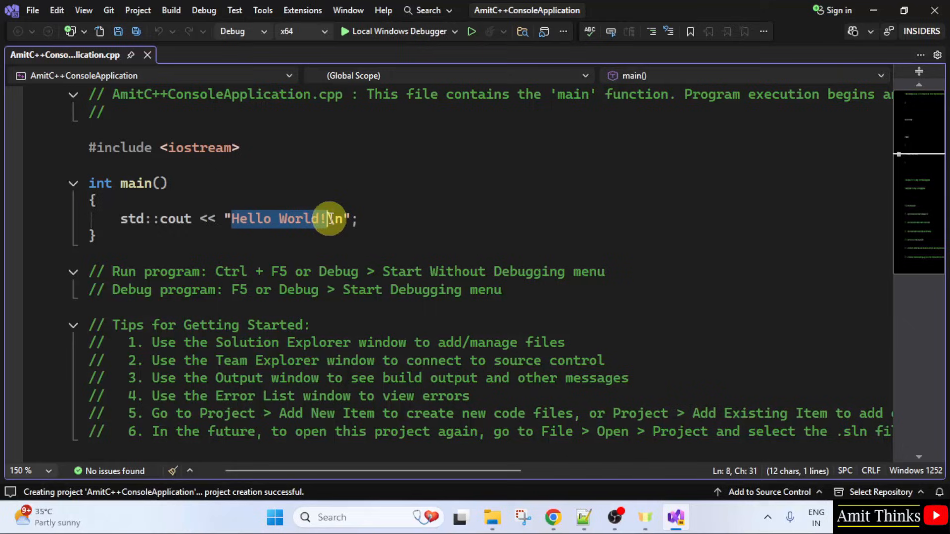
pyautogui.write('A')
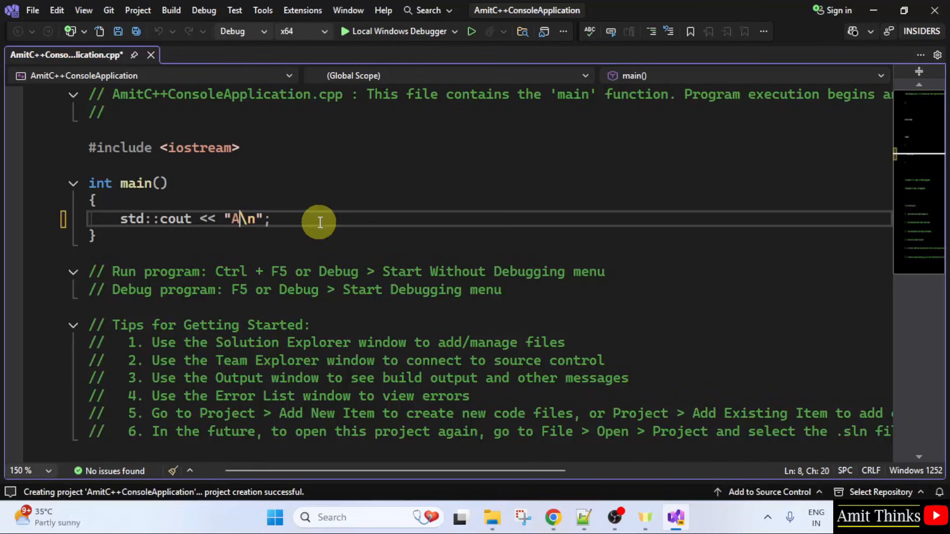
pyautogui.write('mit Diwab.')
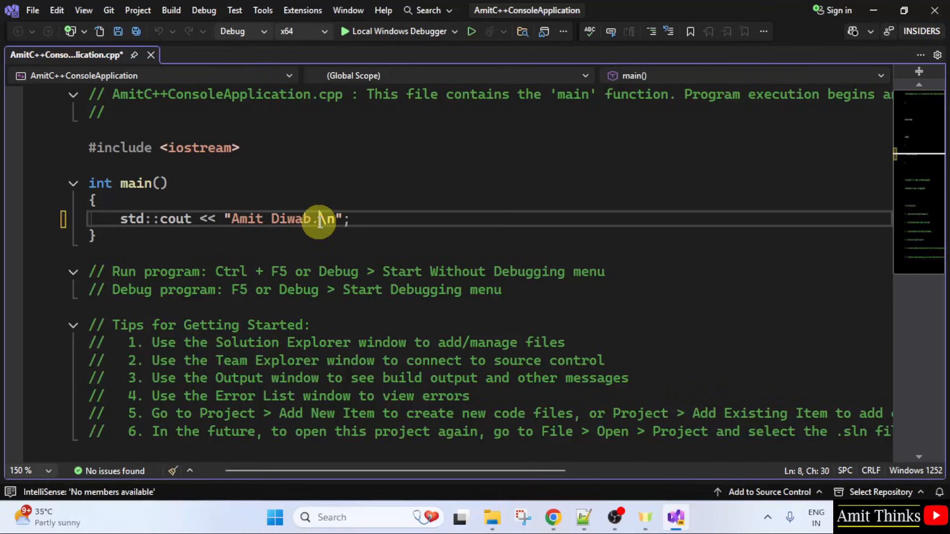
pyautogui.write('n')
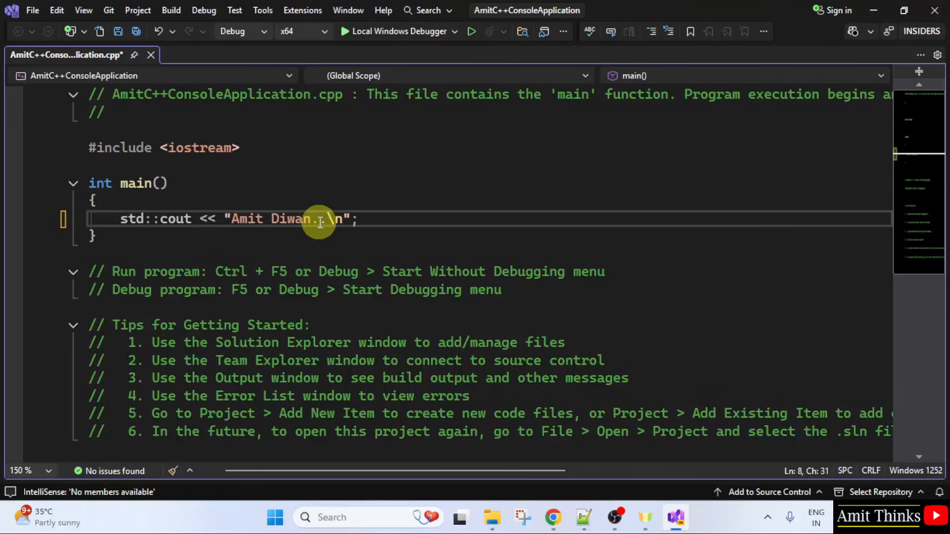
pyautogui.click(33, 10)
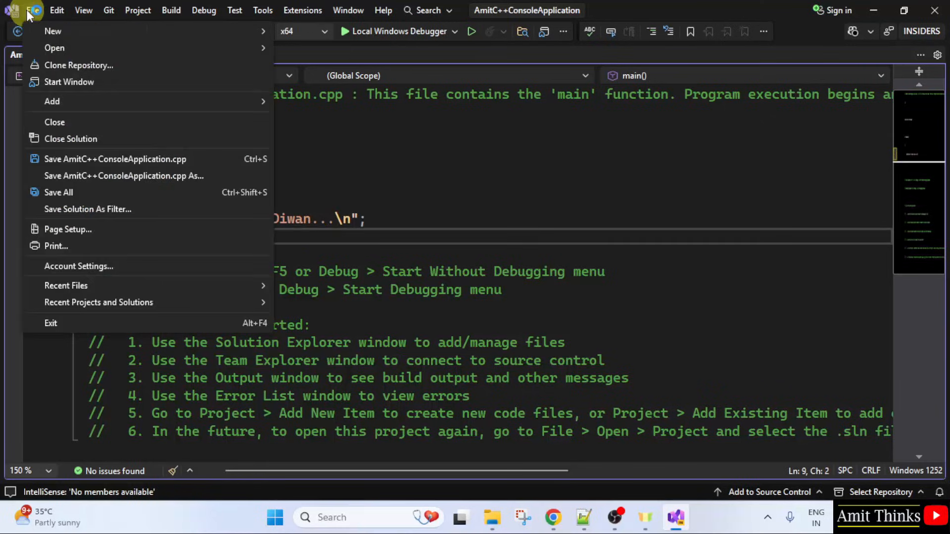
pyautogui.click(117, 158)
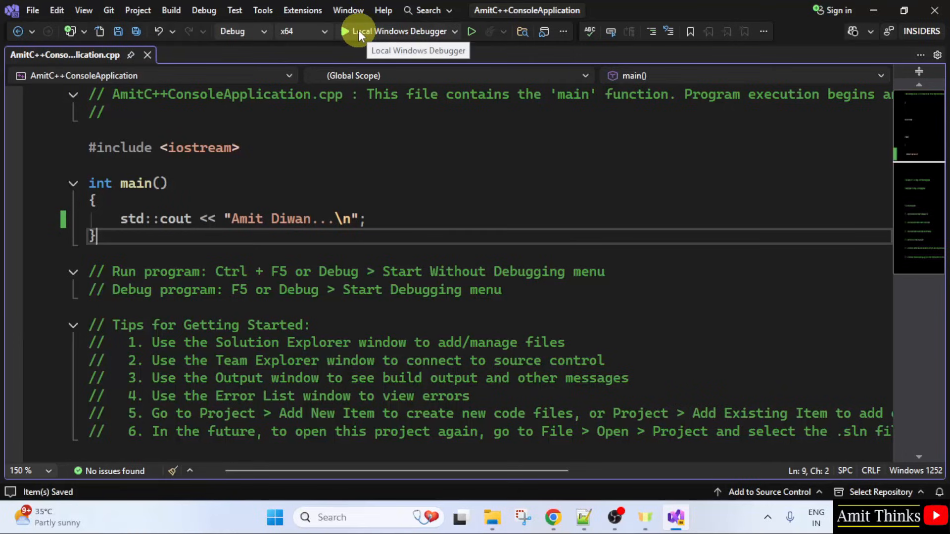
# Step: Run Local Windows Debugger so the console shows 'Amit Diwan...'
pyautogui.click(358, 31)
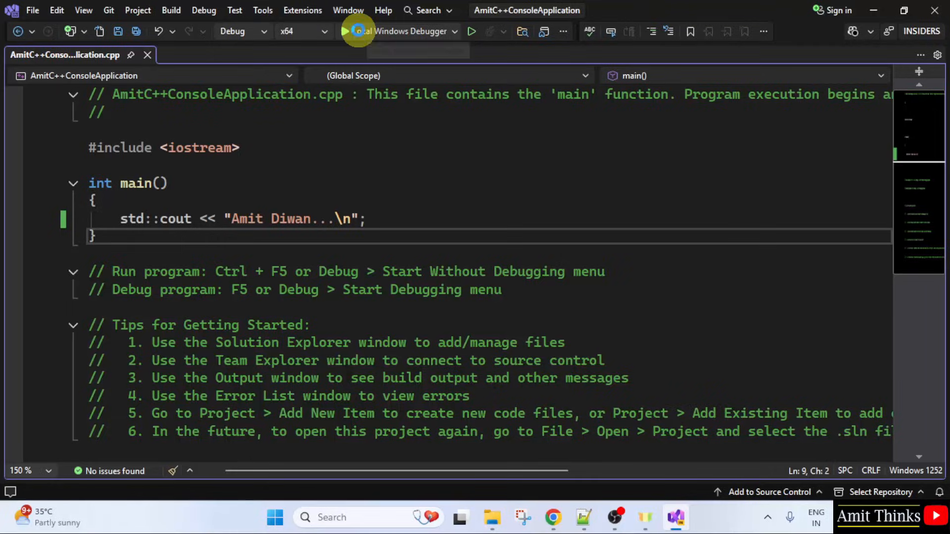
pyautogui.click(360, 30)
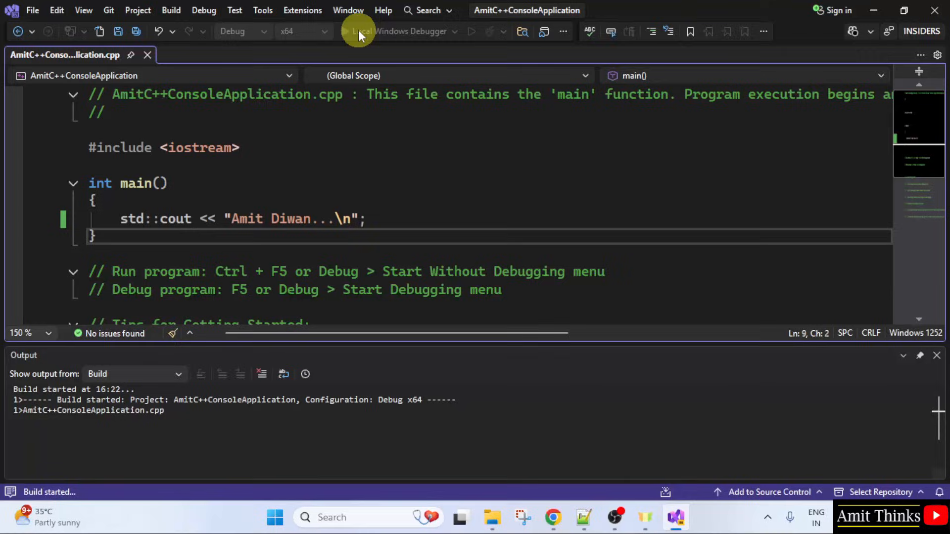
pyautogui.click(357, 31)
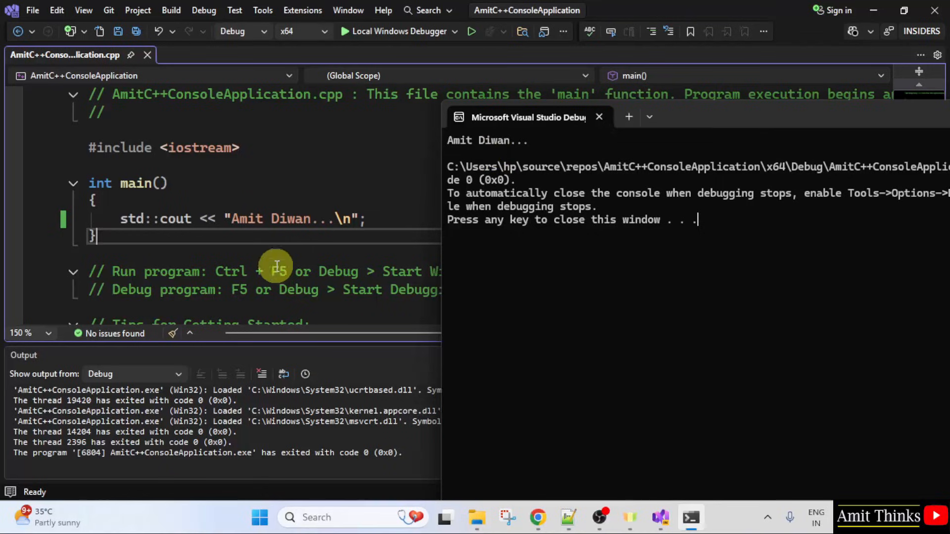
pyautogui.moveTo(273, 218)
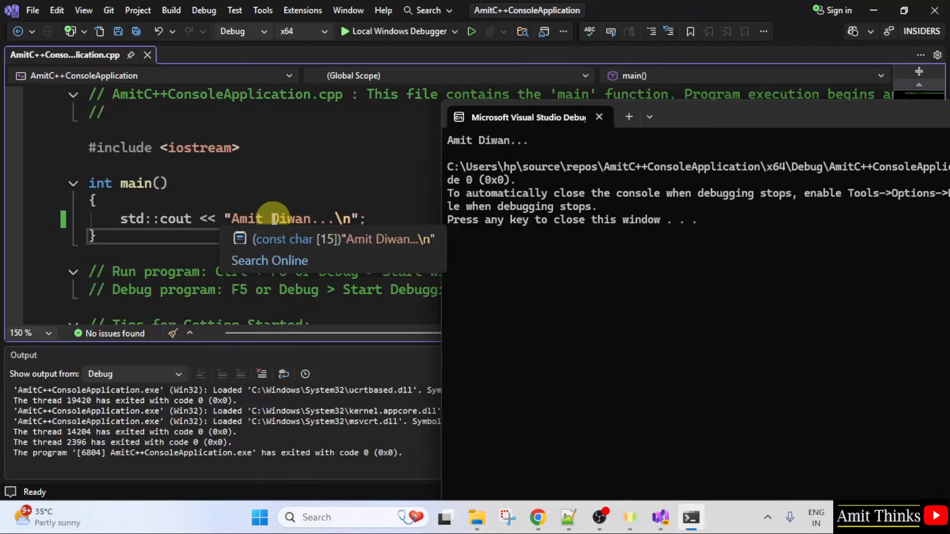